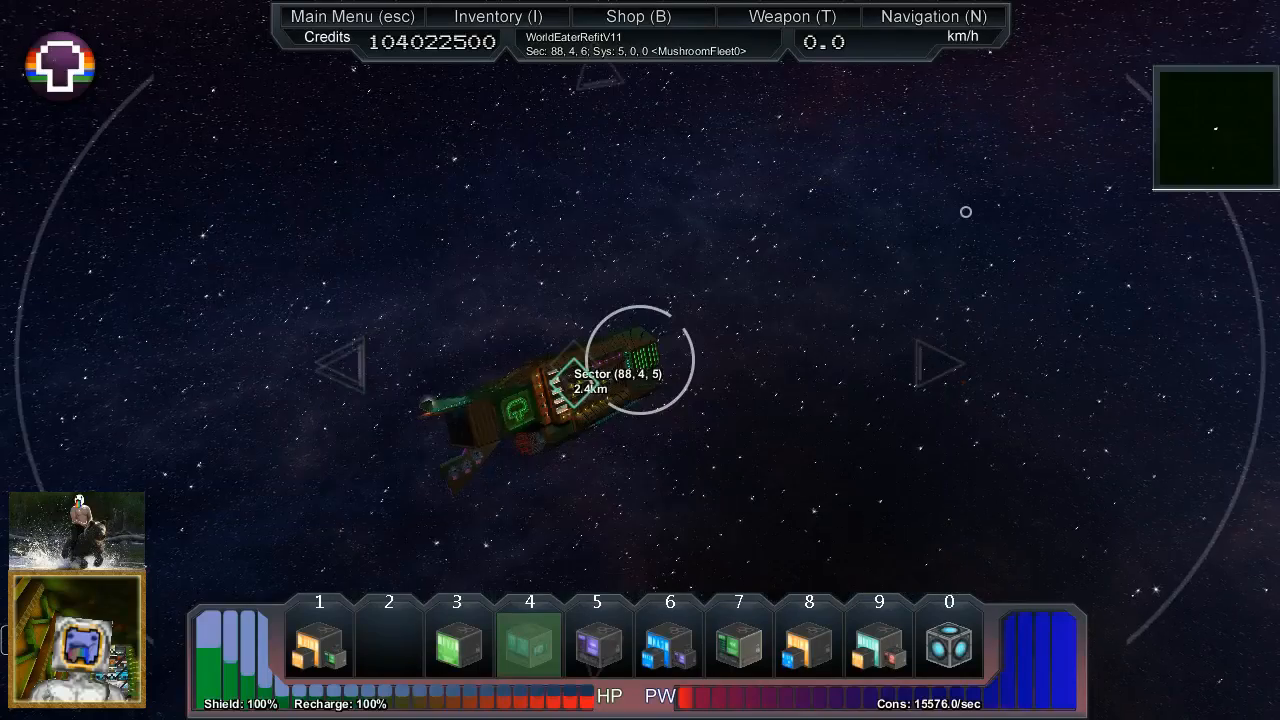
Step: Pick the red-star system at sector 103, -12, 47 on the galaxy map as the destination
left_click(933, 16)
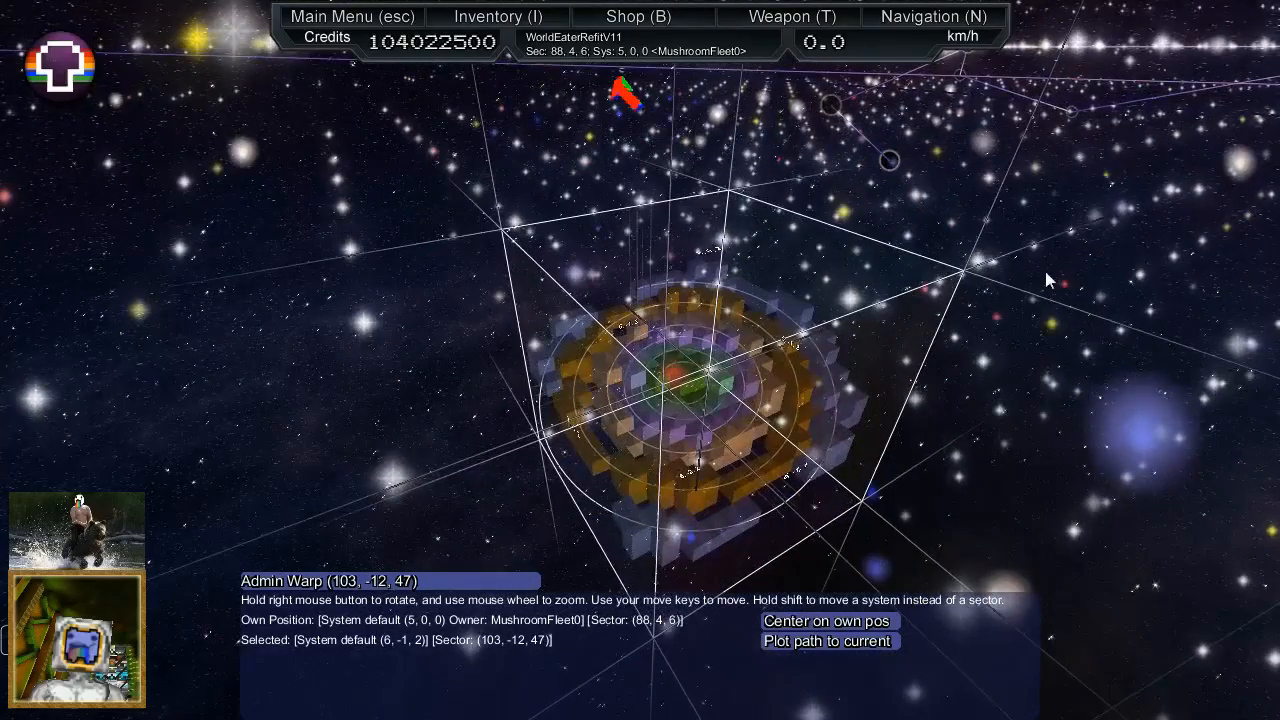
mouse_move(1003, 538)
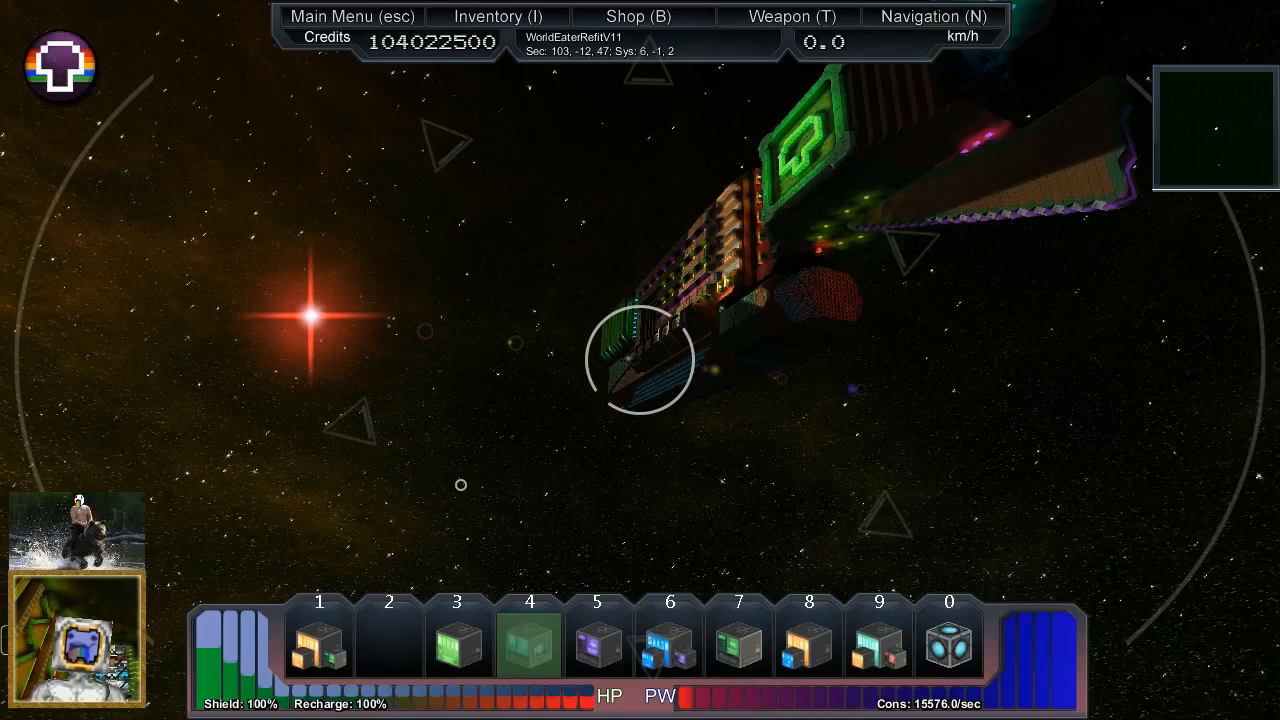
Step: Reopen the galaxy map to confirm the ship sits at sector 103, -12, 47 in system 6, -1, 2
left_click(932, 16)
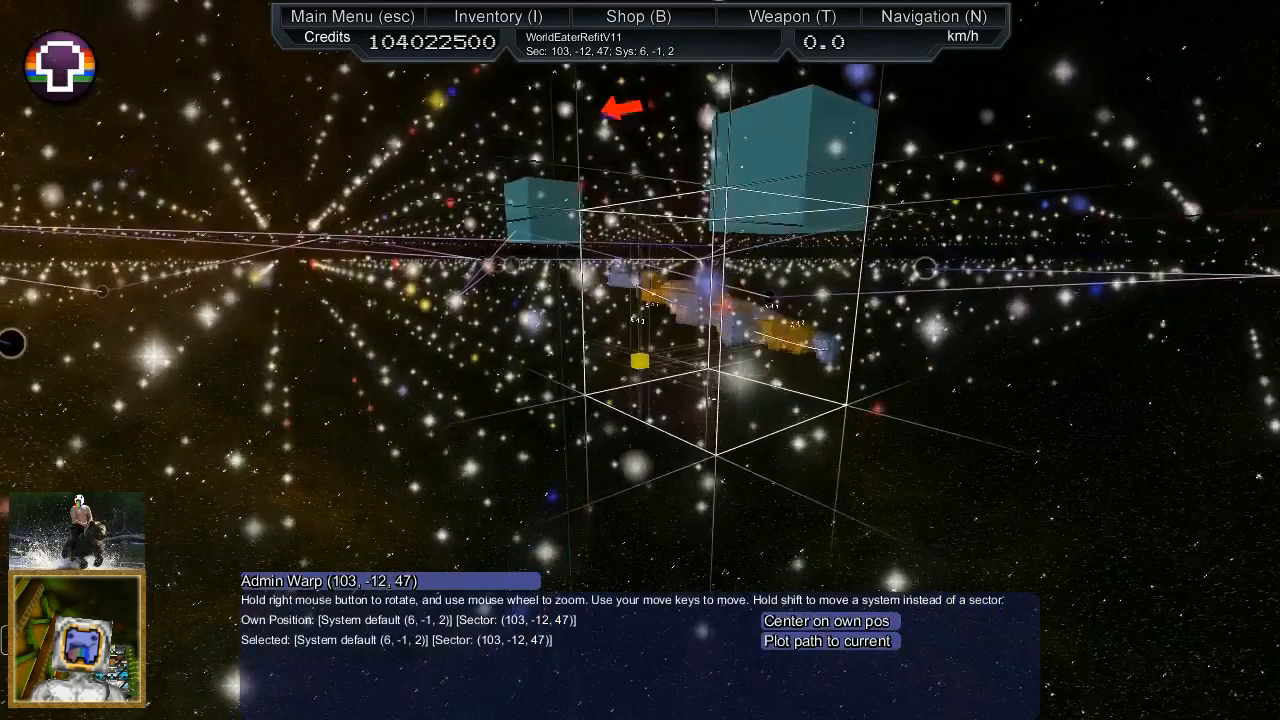